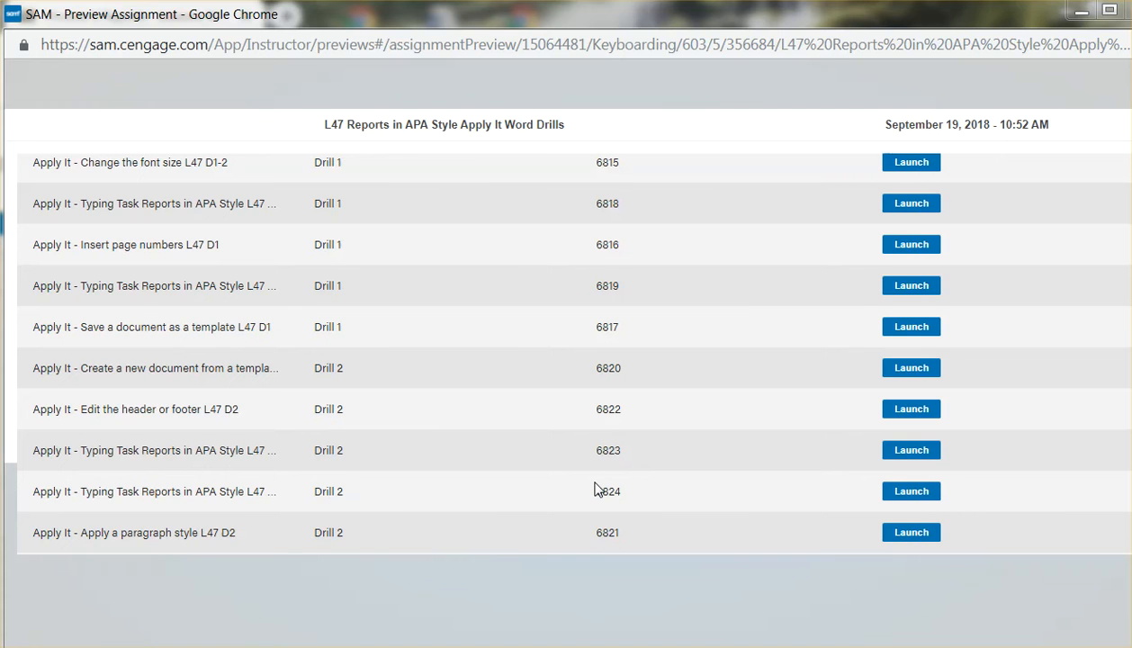
pyautogui.moveTo(373, 494)
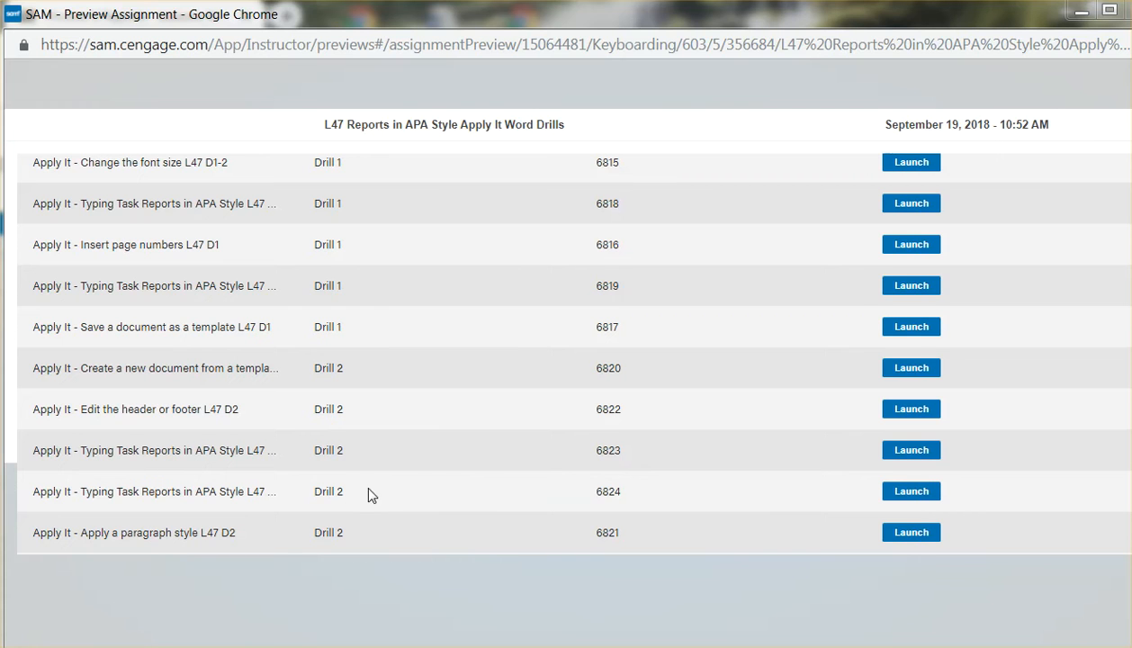
pyautogui.moveTo(202, 426)
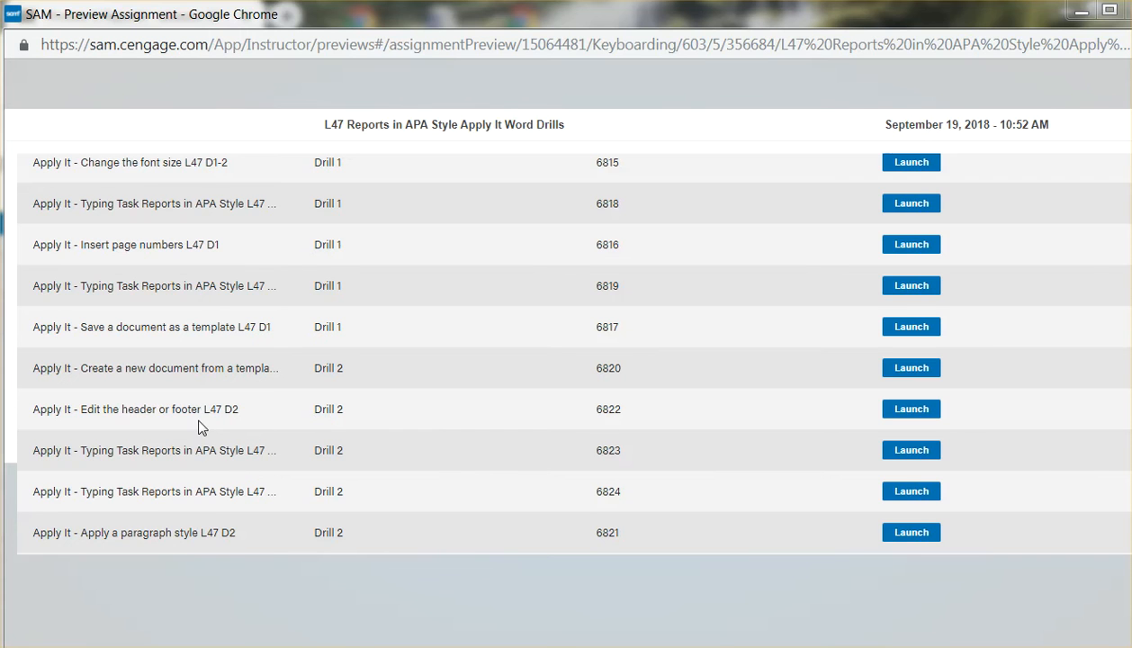
pyautogui.moveTo(605, 409)
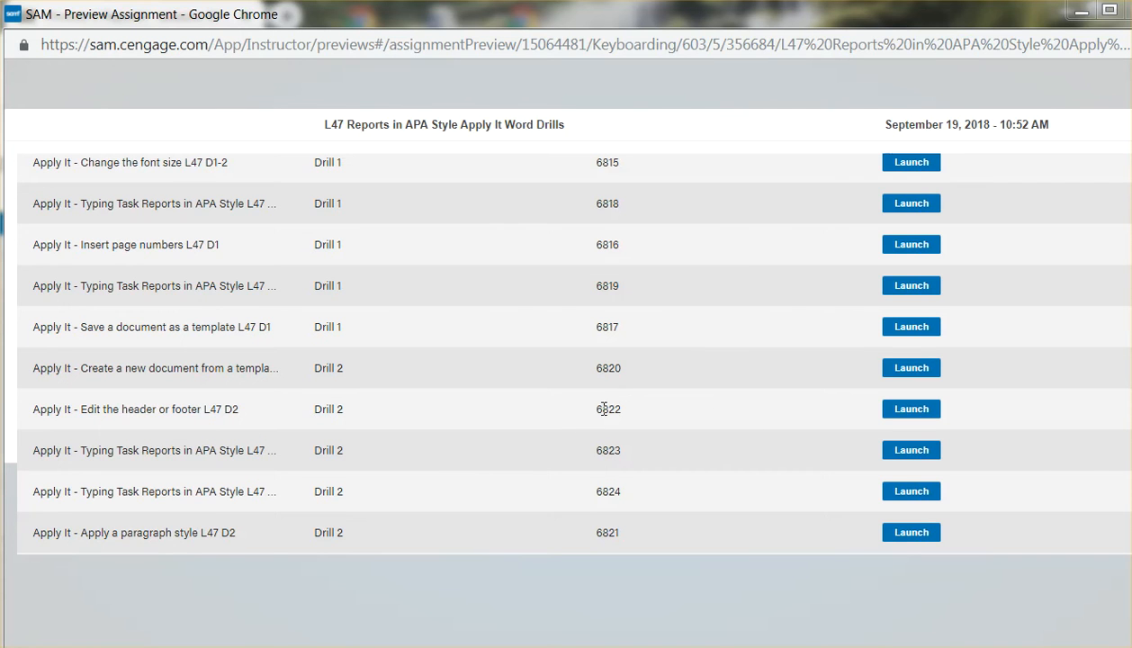
pyautogui.moveTo(669, 414)
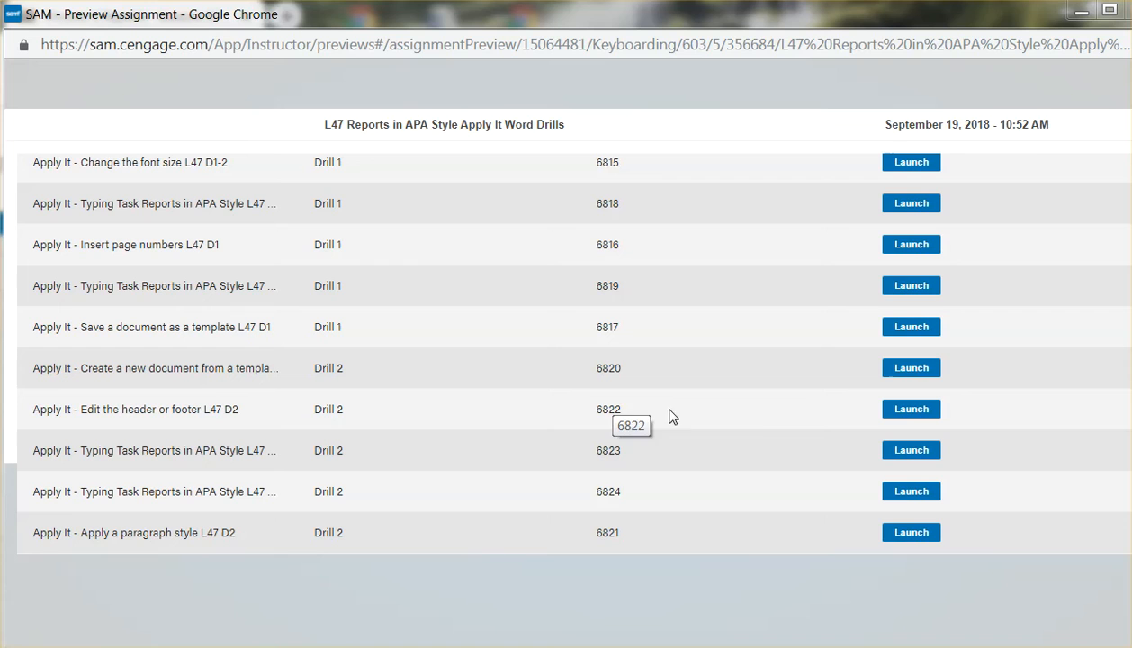
# Step: Launch the 'Edit the header or footer L47 D2' drill and select TITLE OF PAPER in the header
pyautogui.click(911, 409)
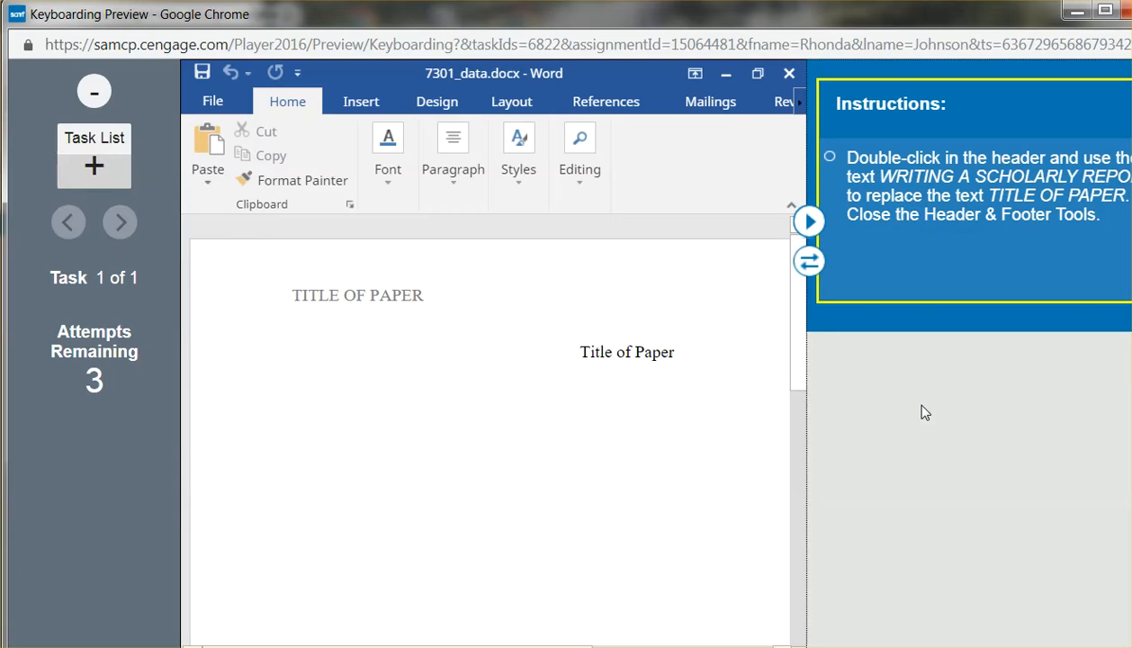
pyautogui.moveTo(970, 174)
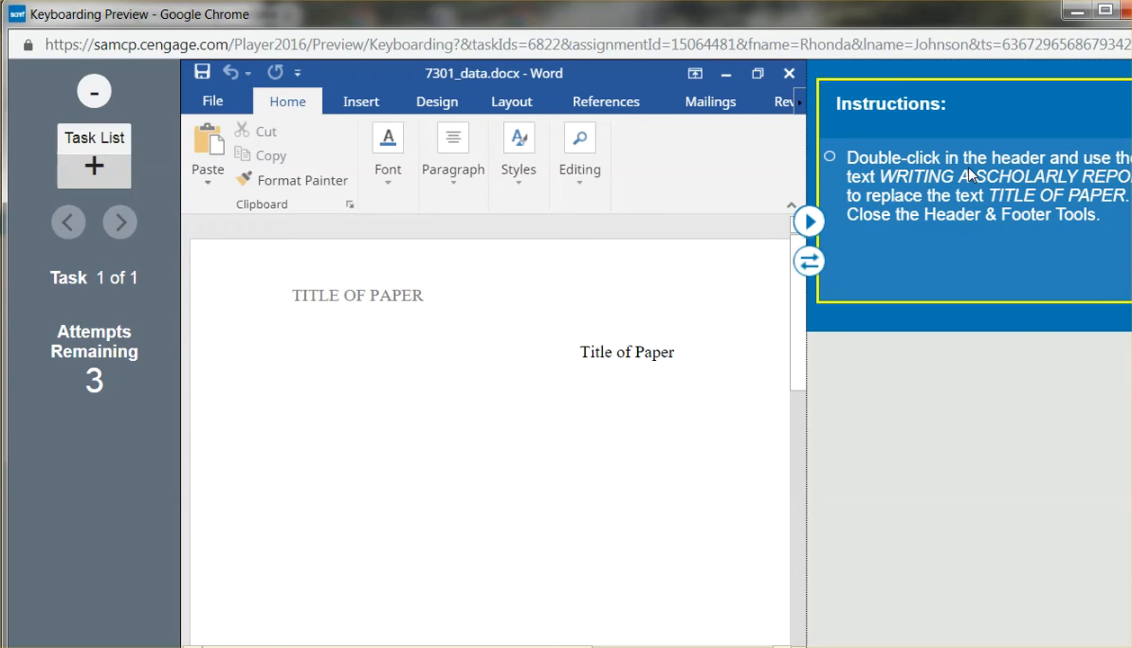
pyautogui.moveTo(863, 186)
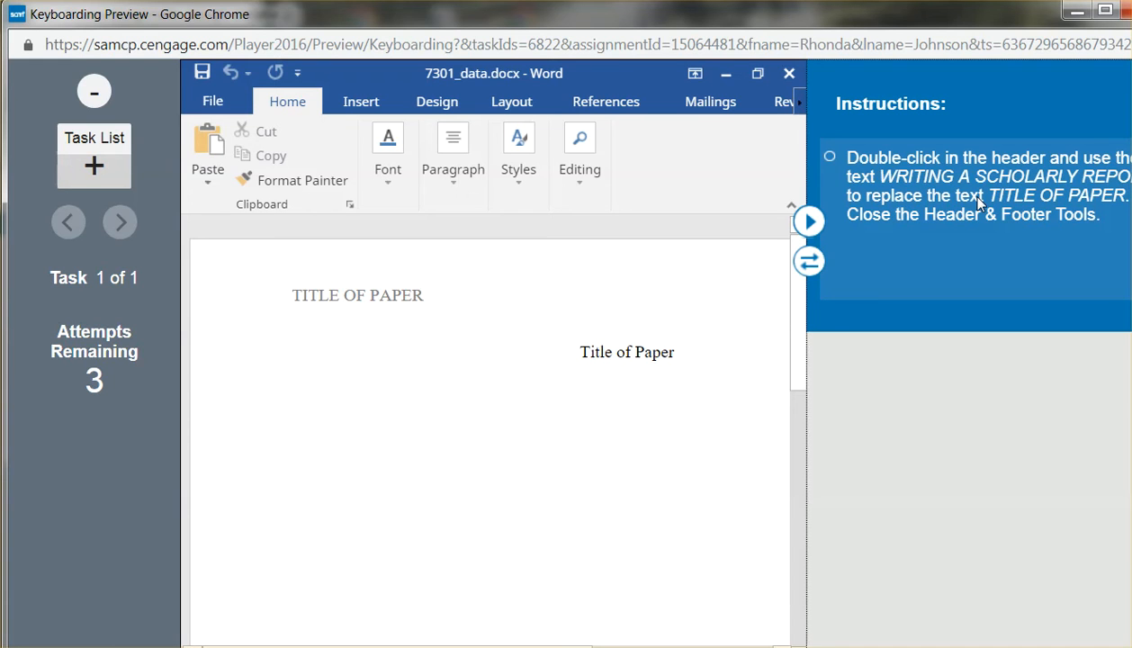
pyautogui.moveTo(1106, 203)
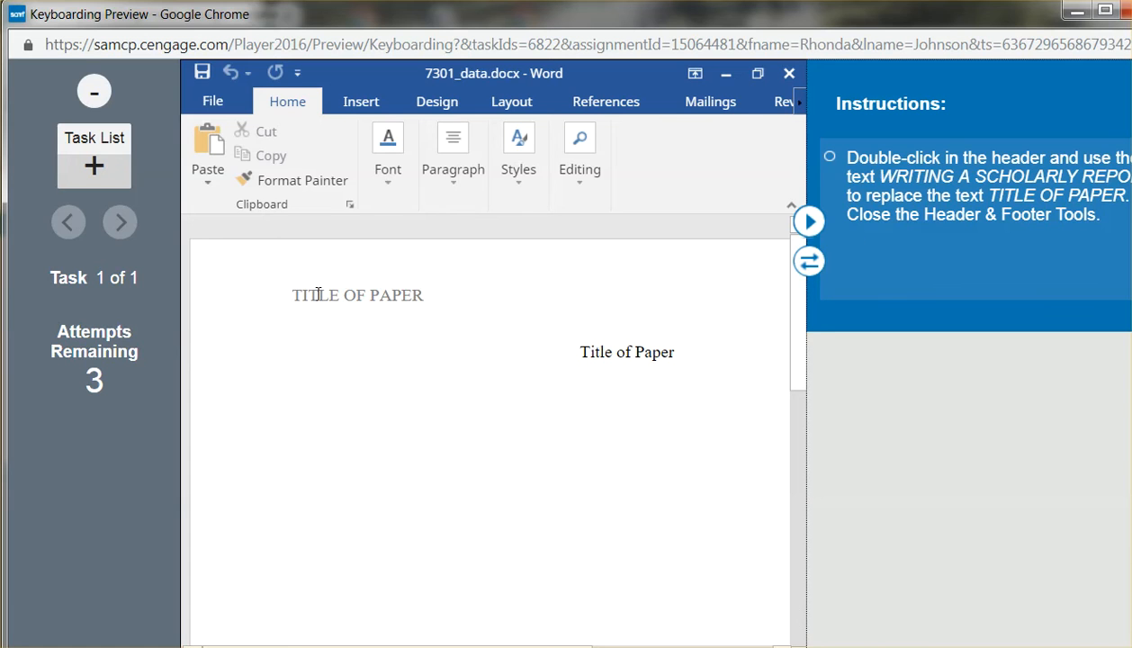
pyautogui.doubleClick(627, 351)
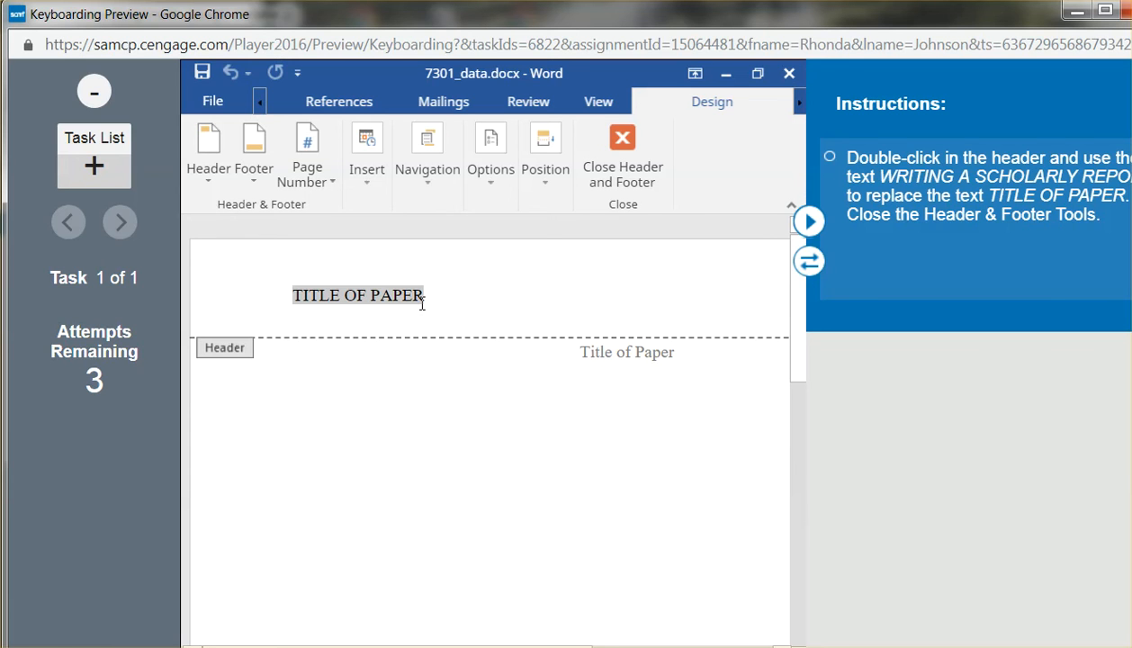
# Step: Replace the header text with WRITING A SCHOLARLY REPORT
pyautogui.write('W')
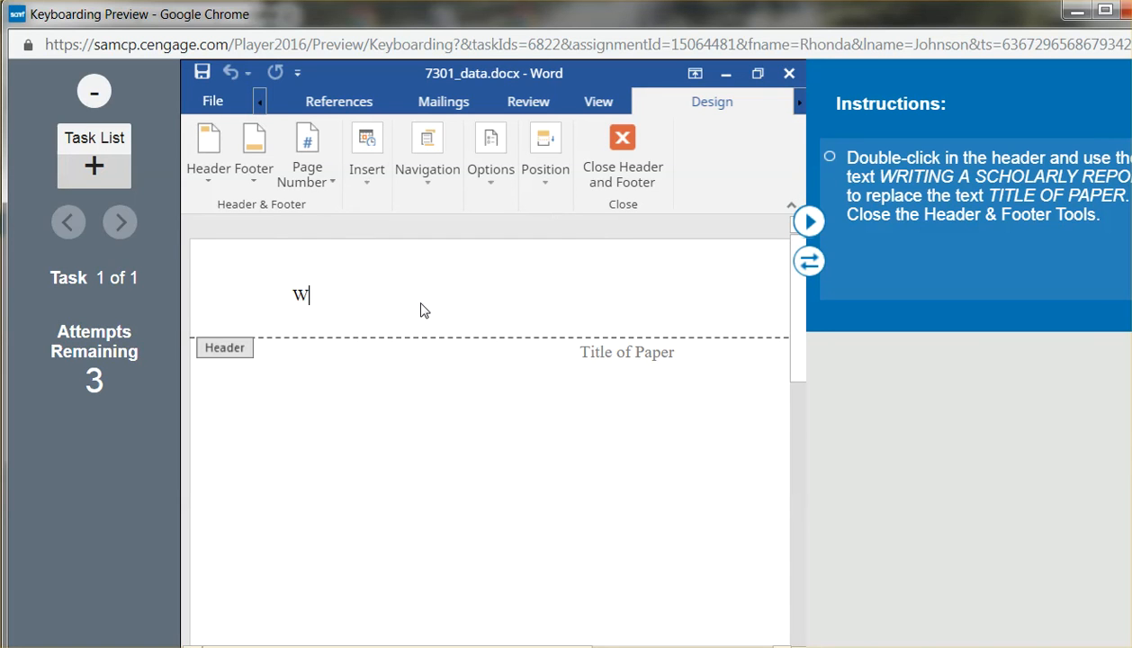
pyautogui.write('RITING A SCHOLA')
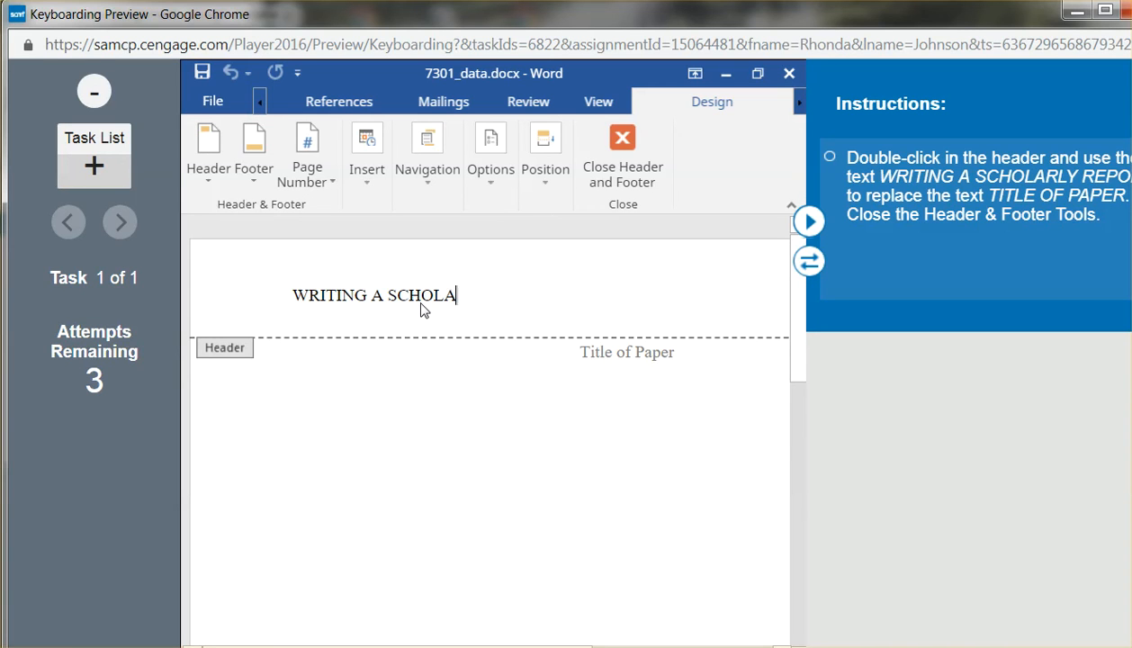
pyautogui.write('RLY REPORT')
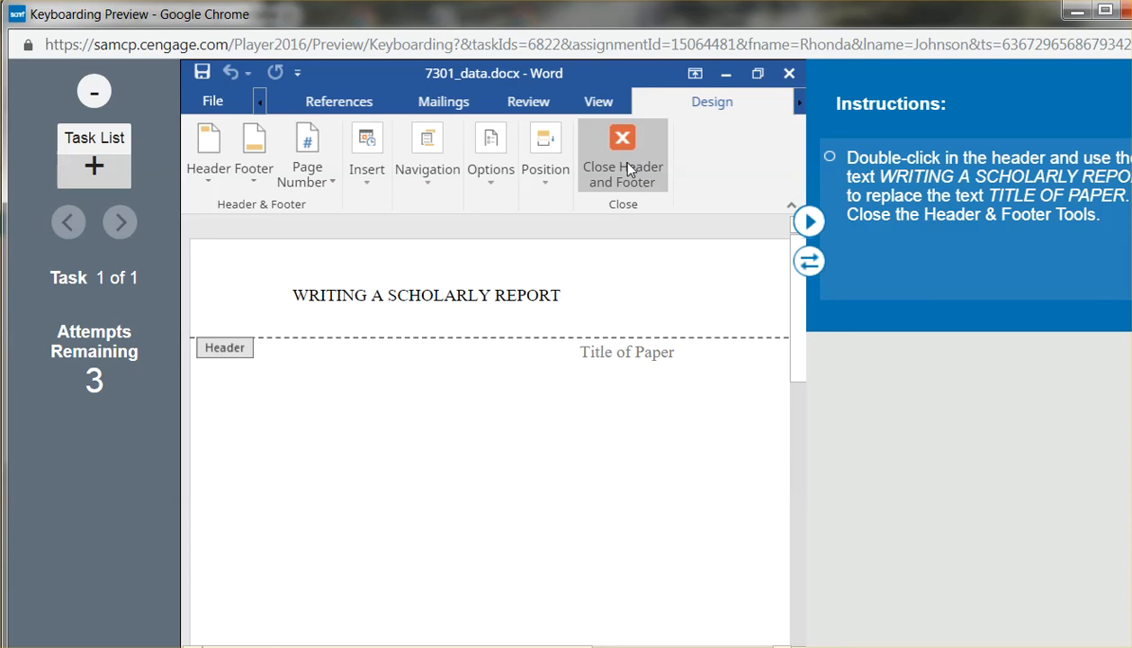
pyautogui.moveTo(623, 158)
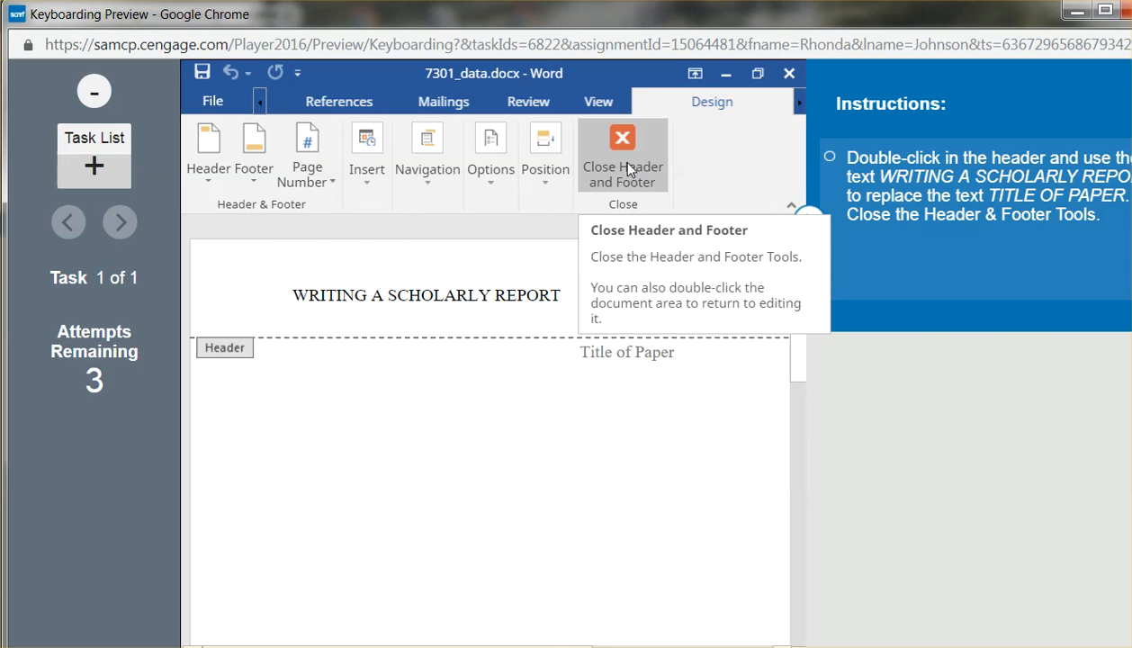
# Step: Close the header and dismiss the SAM completion message to finish the task
pyautogui.click(623, 153)
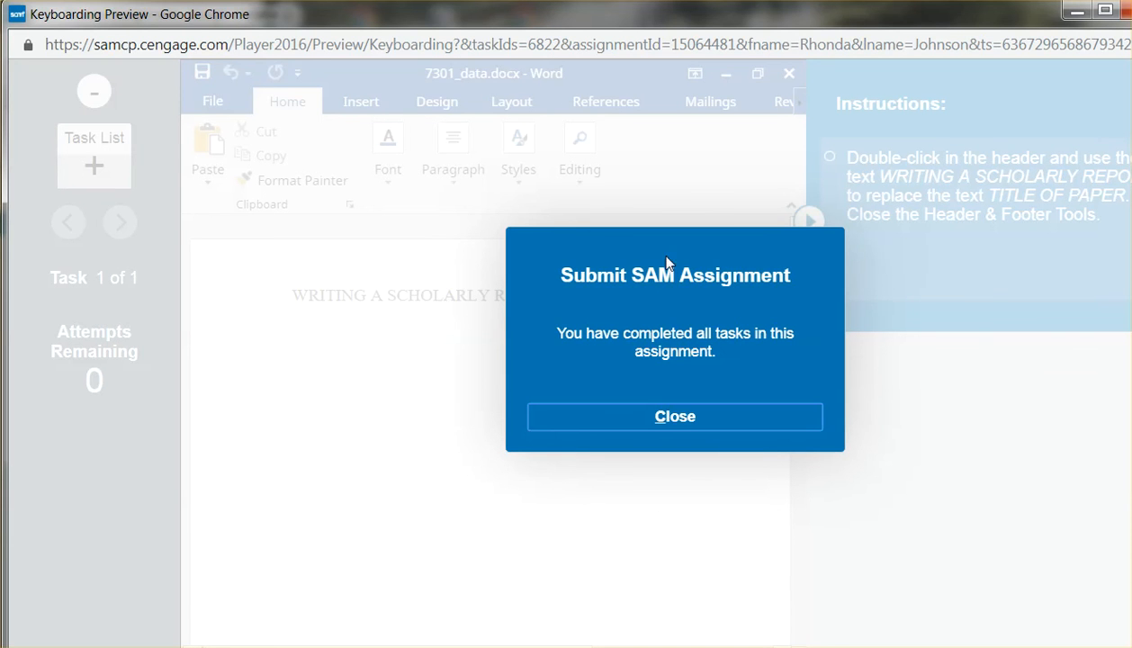
pyautogui.moveTo(675, 416)
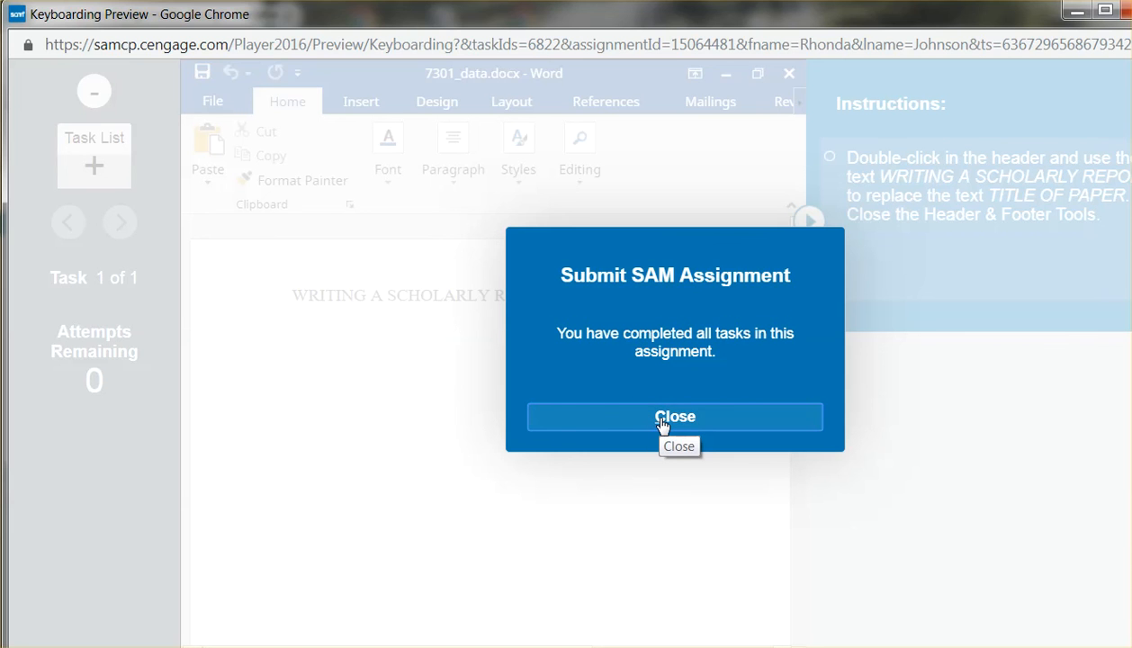
pyautogui.click(673, 417)
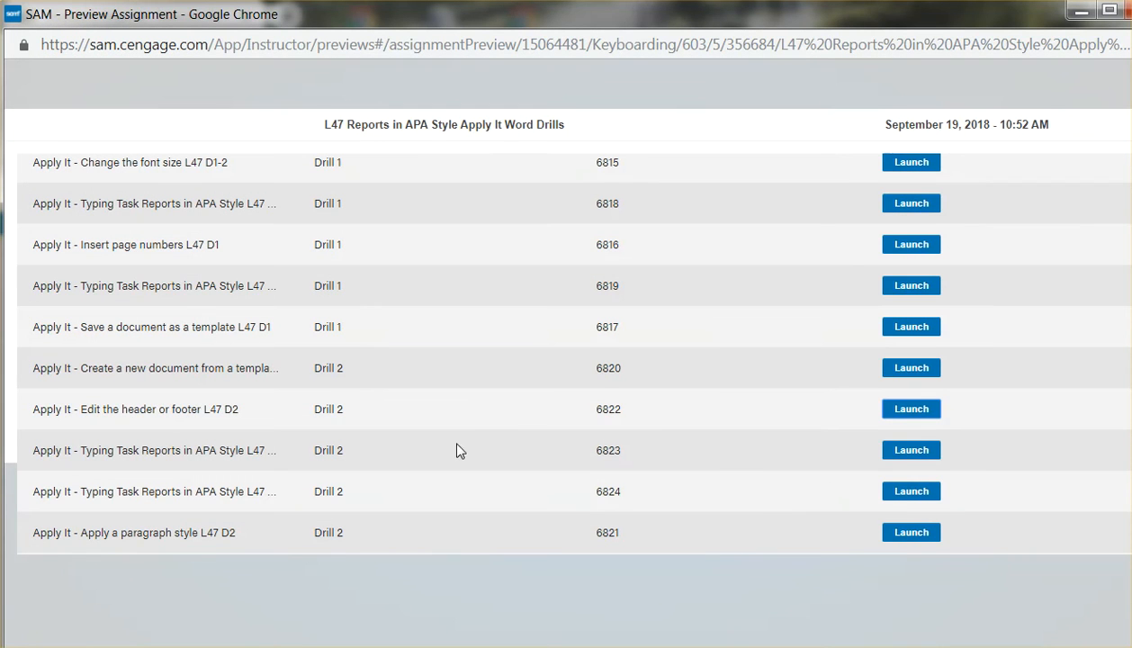